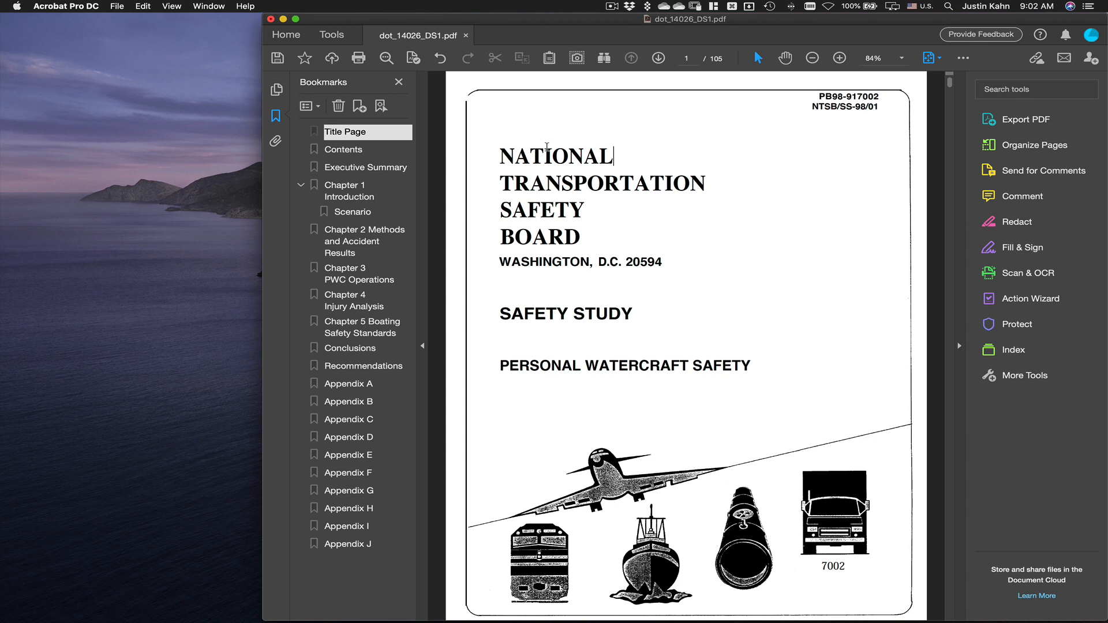
pyautogui.moveTo(349, 389)
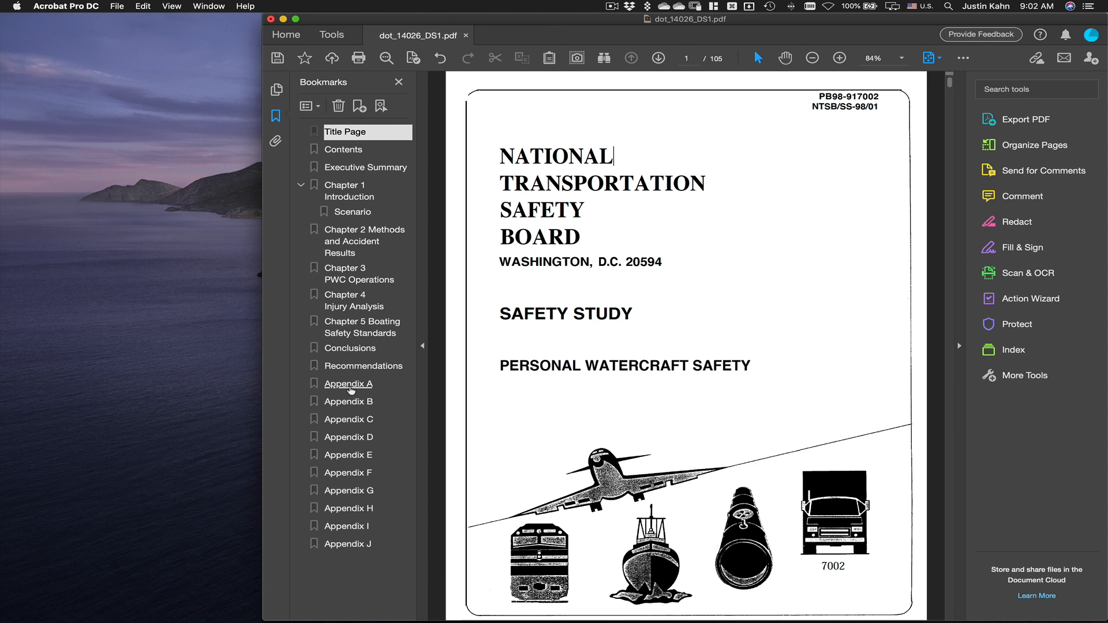
pyautogui.moveTo(700, 95)
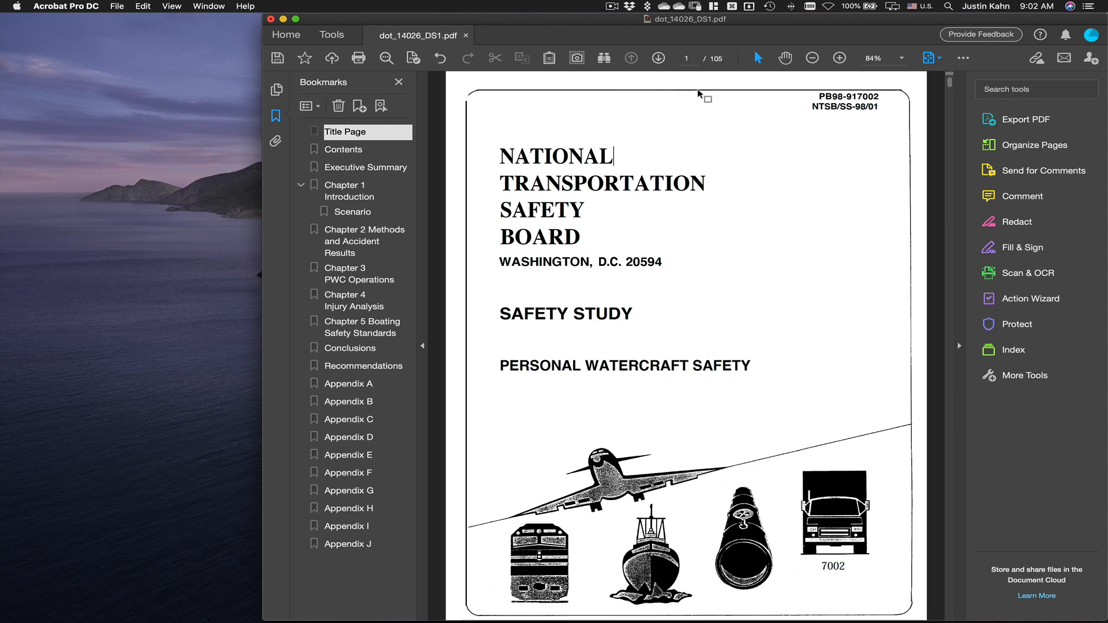
pyautogui.moveTo(732, 111)
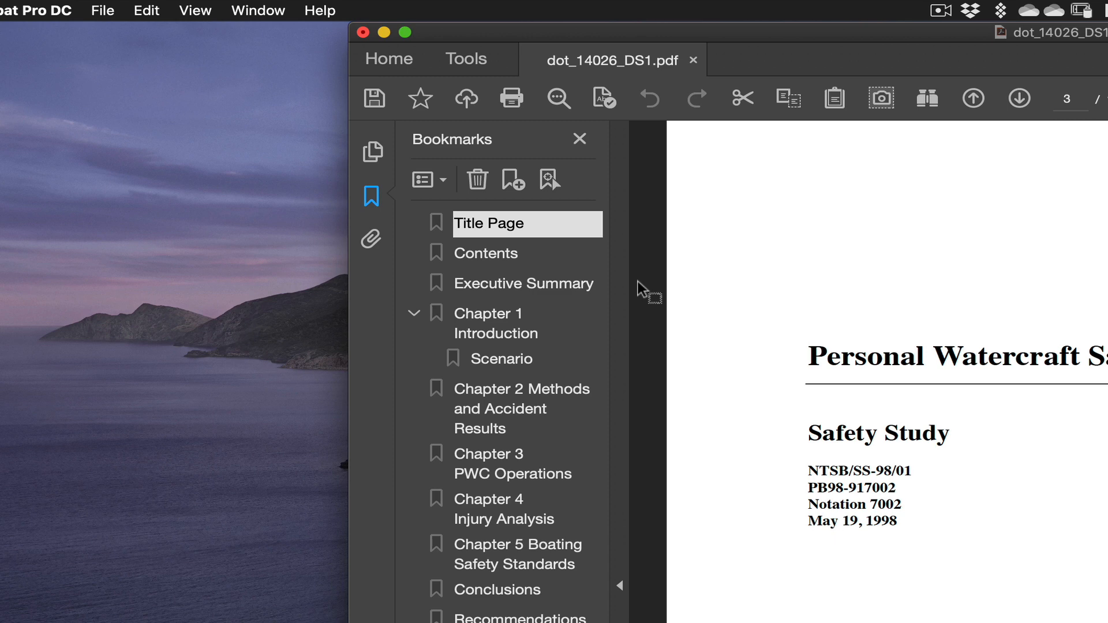
# Find 'personal watercraft' and jump to its first match in the page 3 title
pyautogui.click(146, 10)
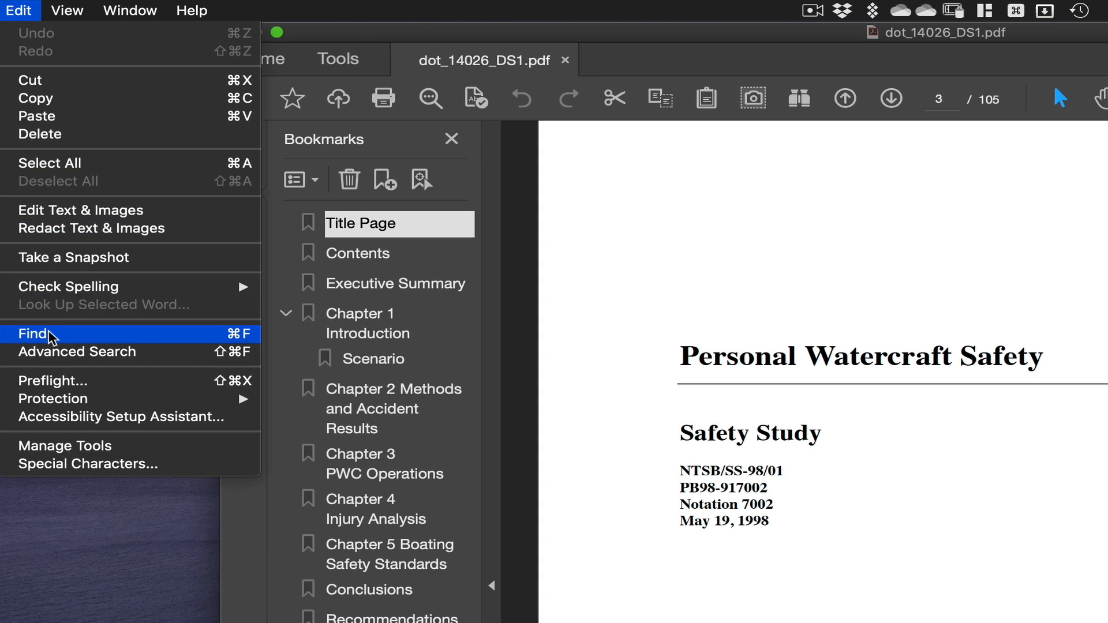
pyautogui.click(32, 334)
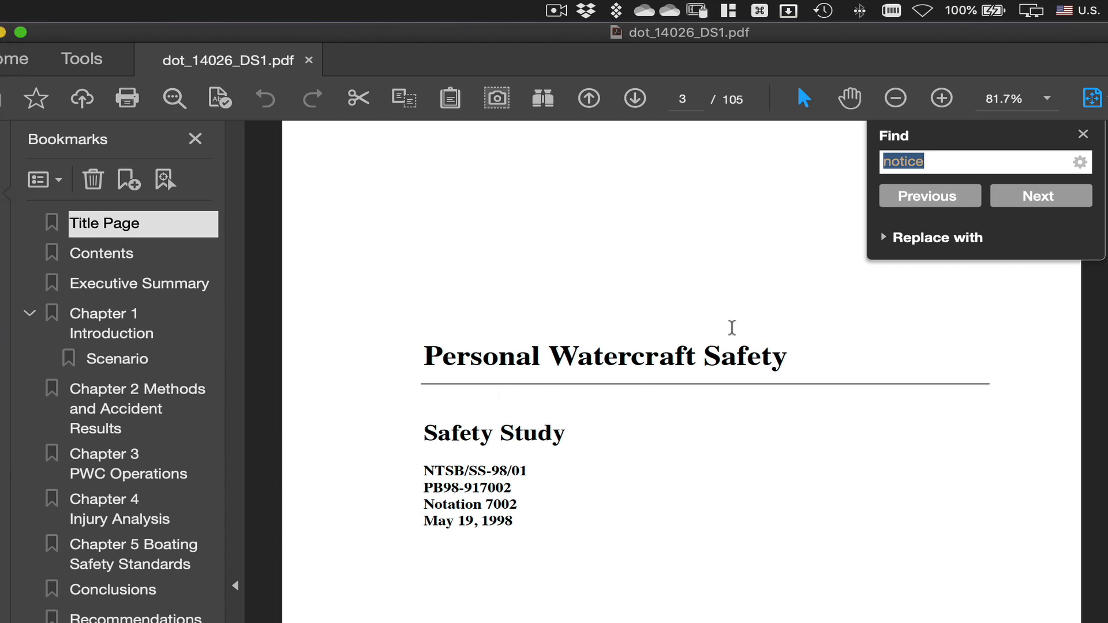
pyautogui.write('p')
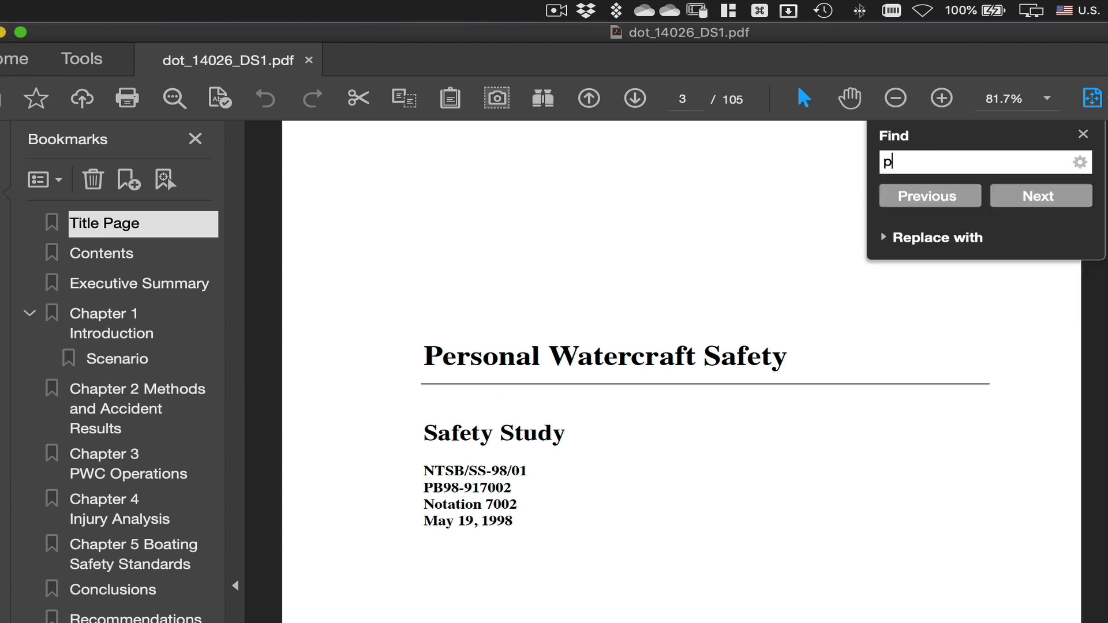
pyautogui.write('ersonal')
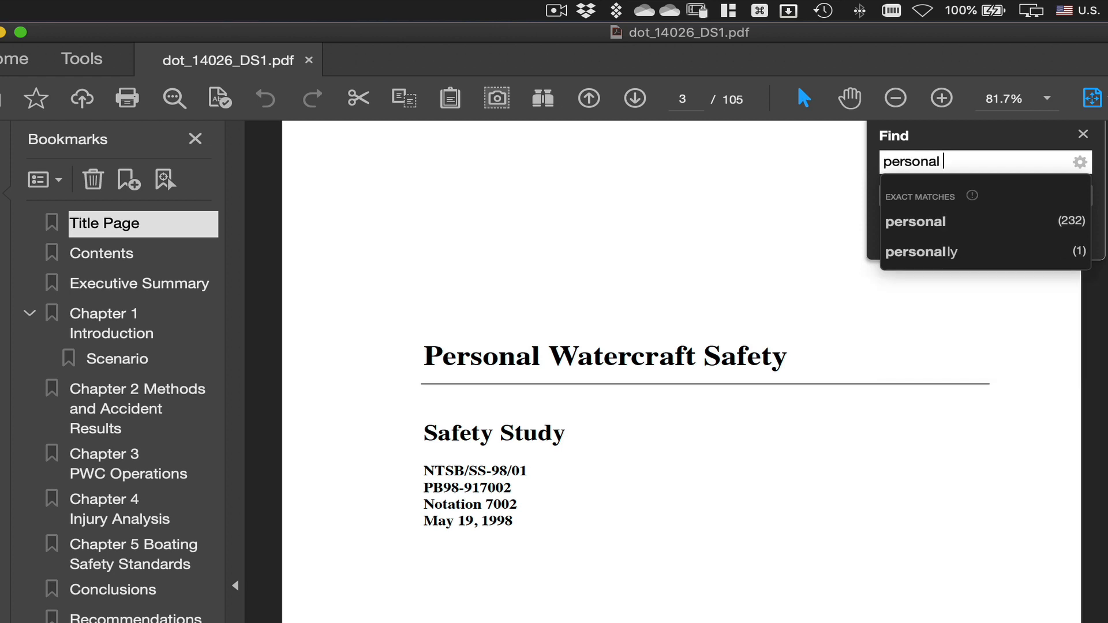
pyautogui.write('water')
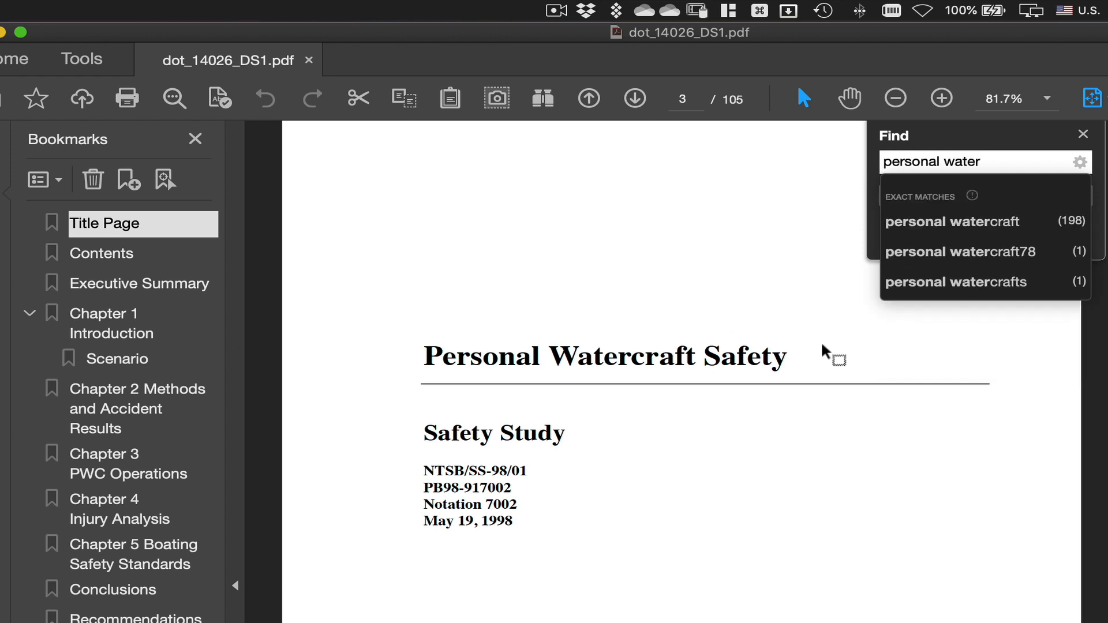
pyautogui.moveTo(919, 226)
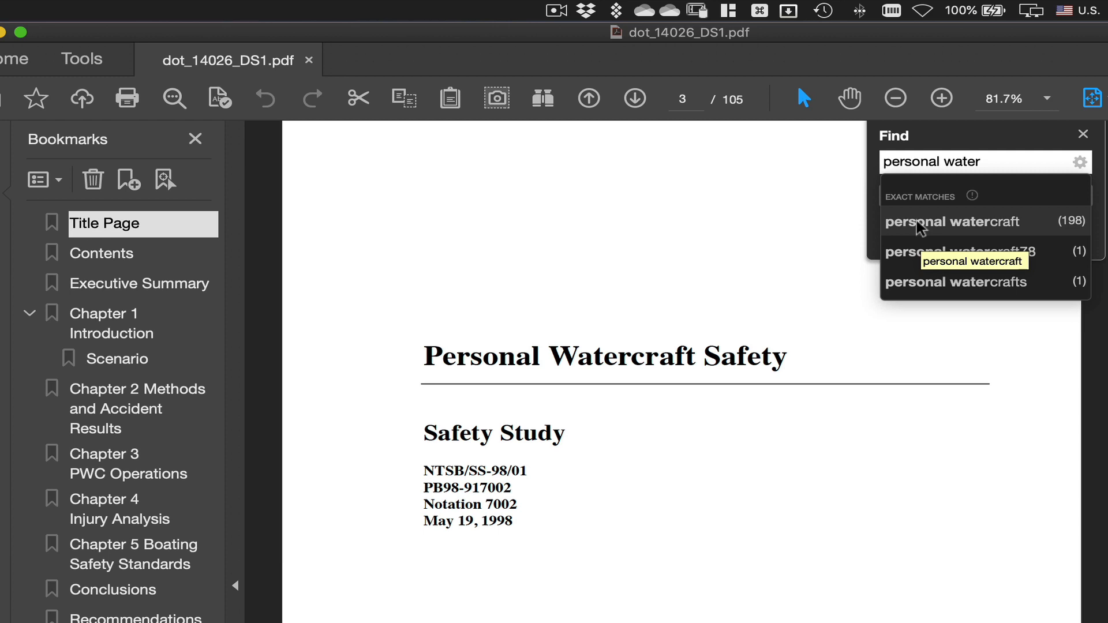
pyautogui.click(982, 161)
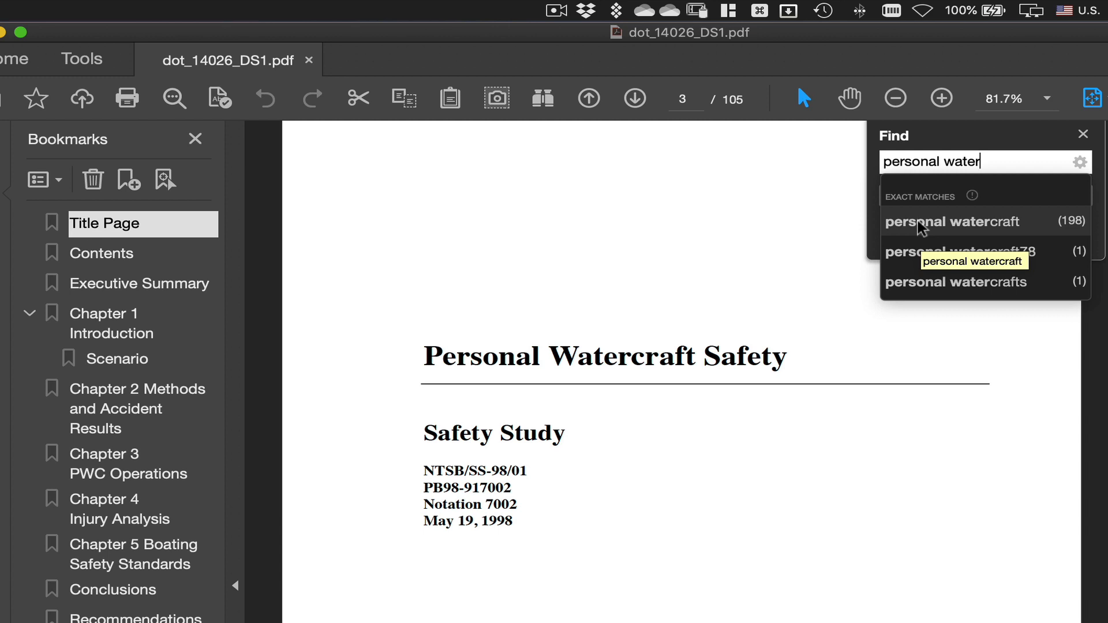
pyautogui.click(958, 221)
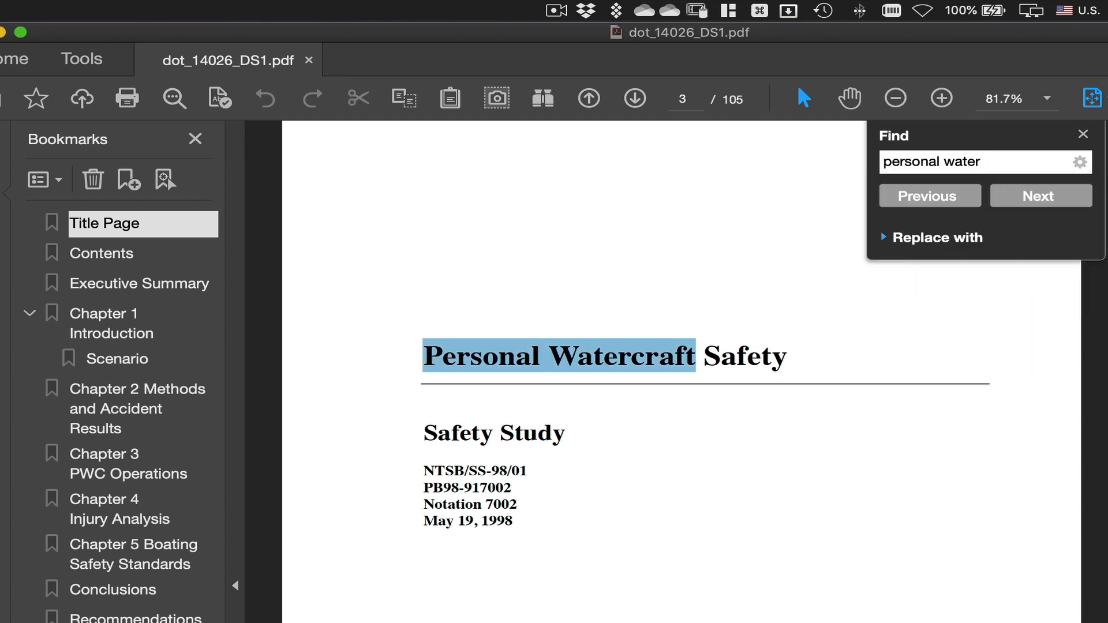
# Advance through three more 'personal watercraft' matches to the Executive Summary on page 7
pyautogui.click(1040, 196)
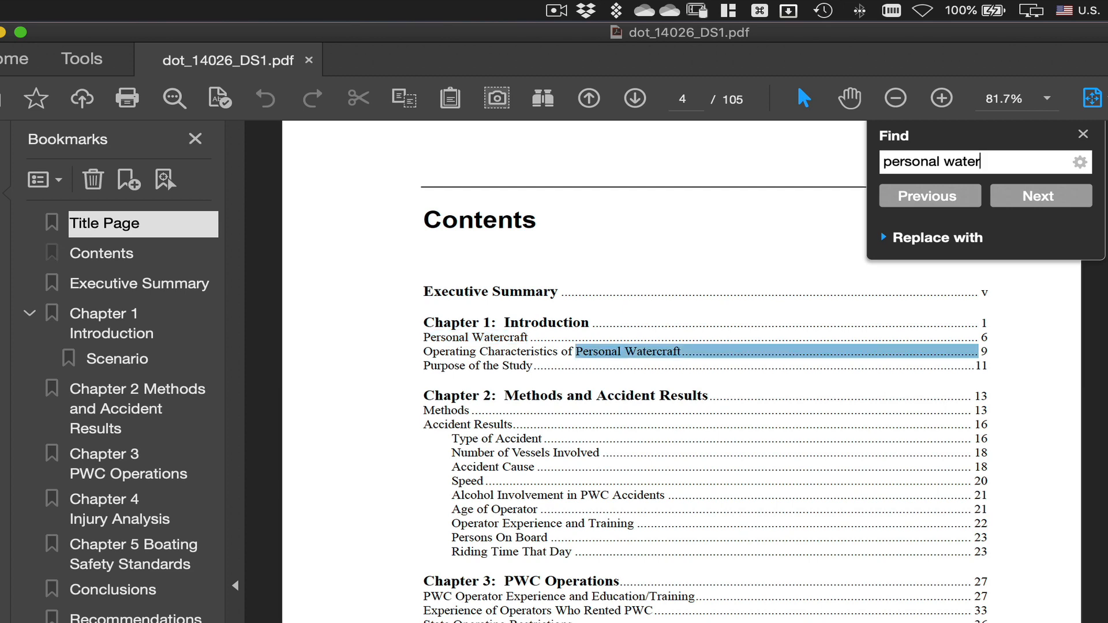
pyautogui.click(1040, 196)
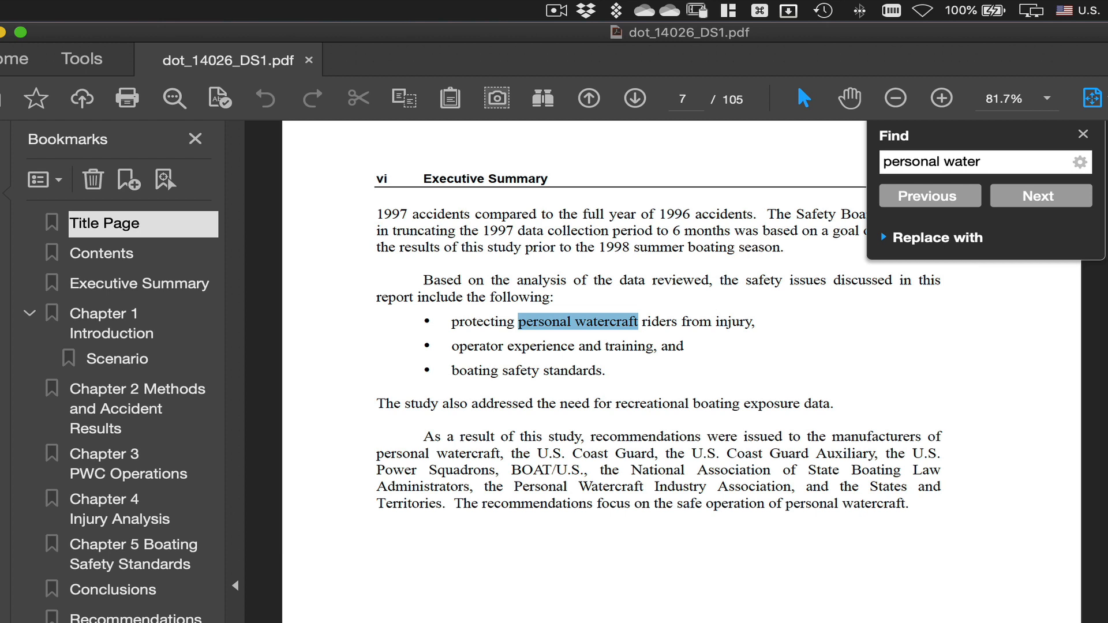
pyautogui.click(1039, 195)
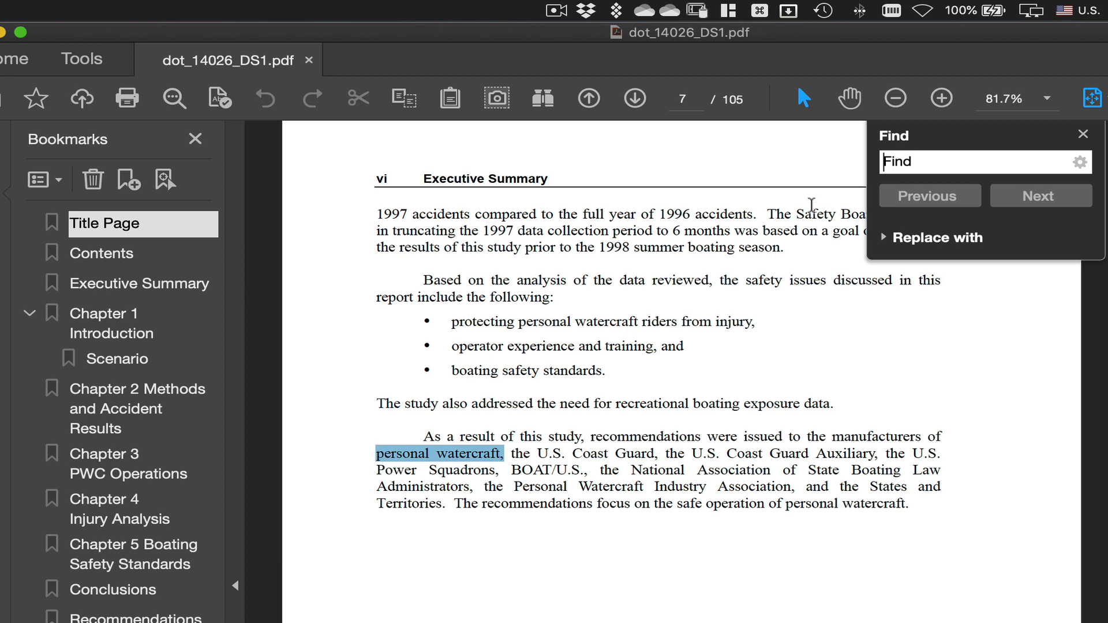
# Search the page text for 'scenario' and dismiss the no-matches alert
pyautogui.write('s')
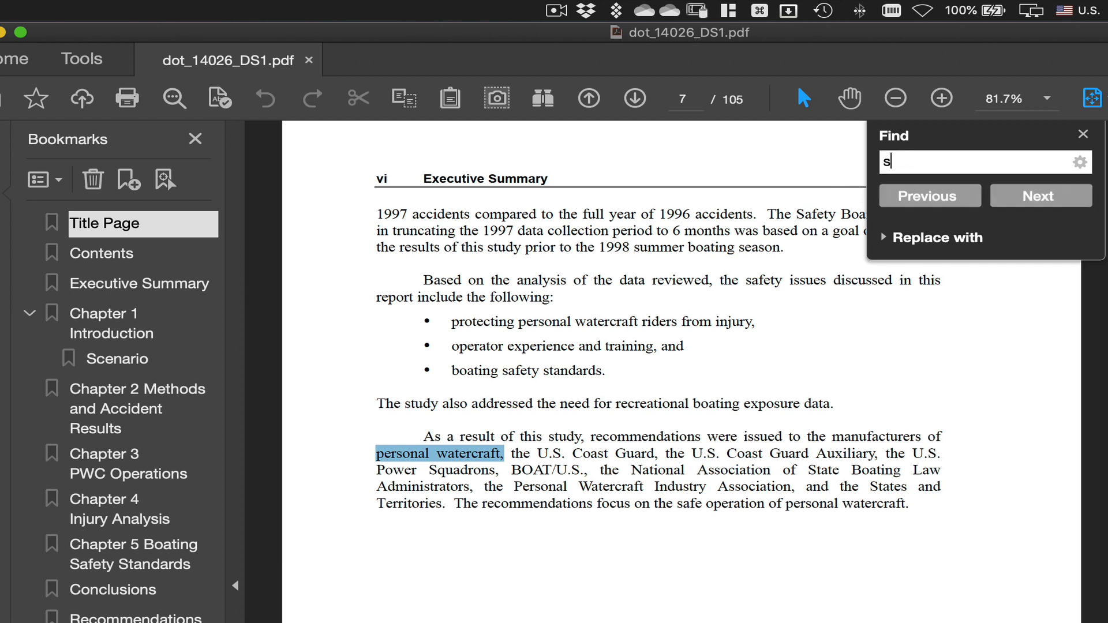
pyautogui.write('cenario')
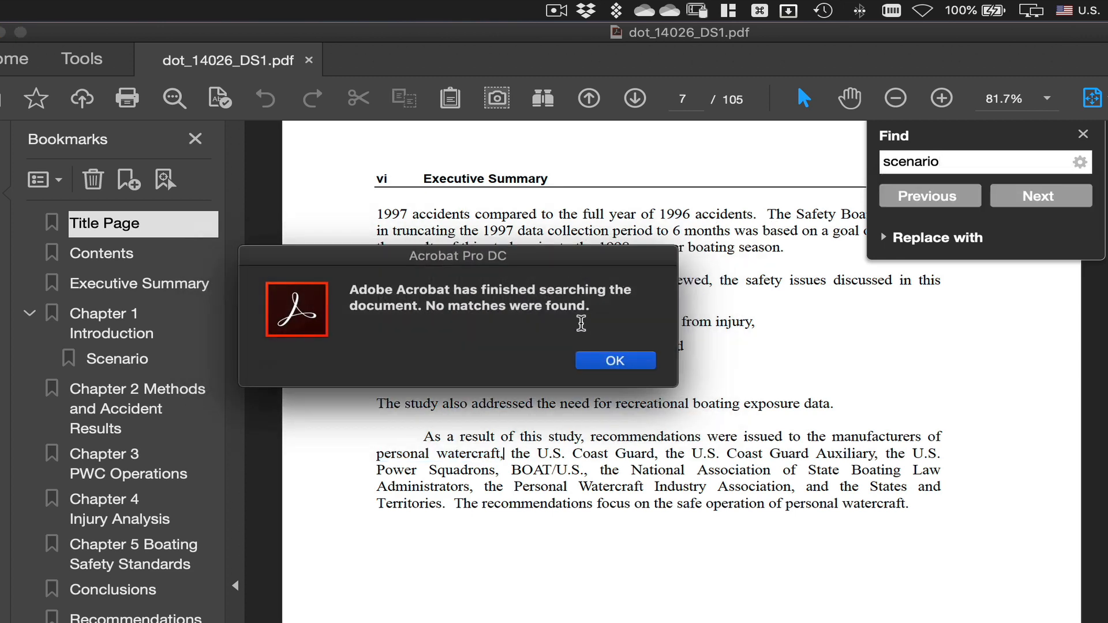
pyautogui.click(614, 360)
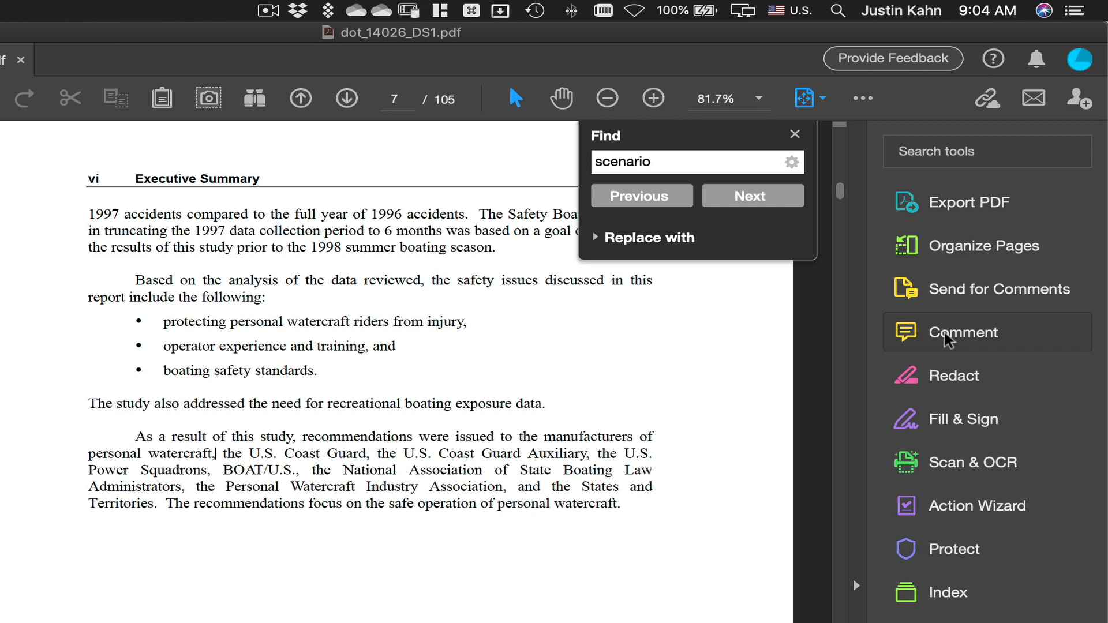
# Show the page-16 comment list, search 'notice of problem', and dismiss the no-matches alert
pyautogui.click(961, 333)
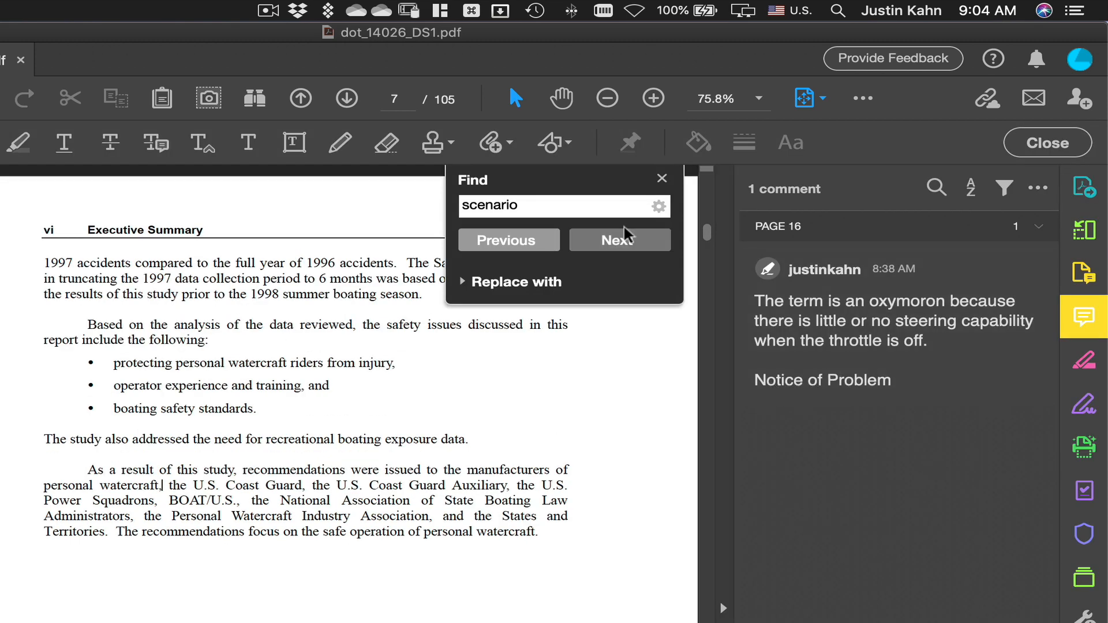
pyautogui.write('notice of problem')
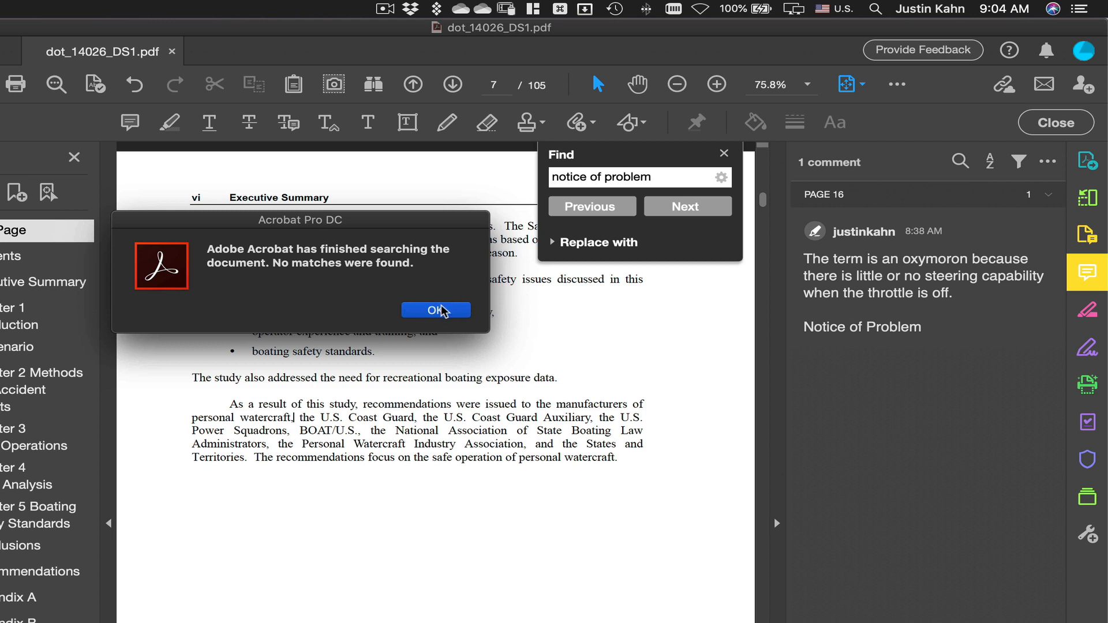
pyautogui.click(437, 310)
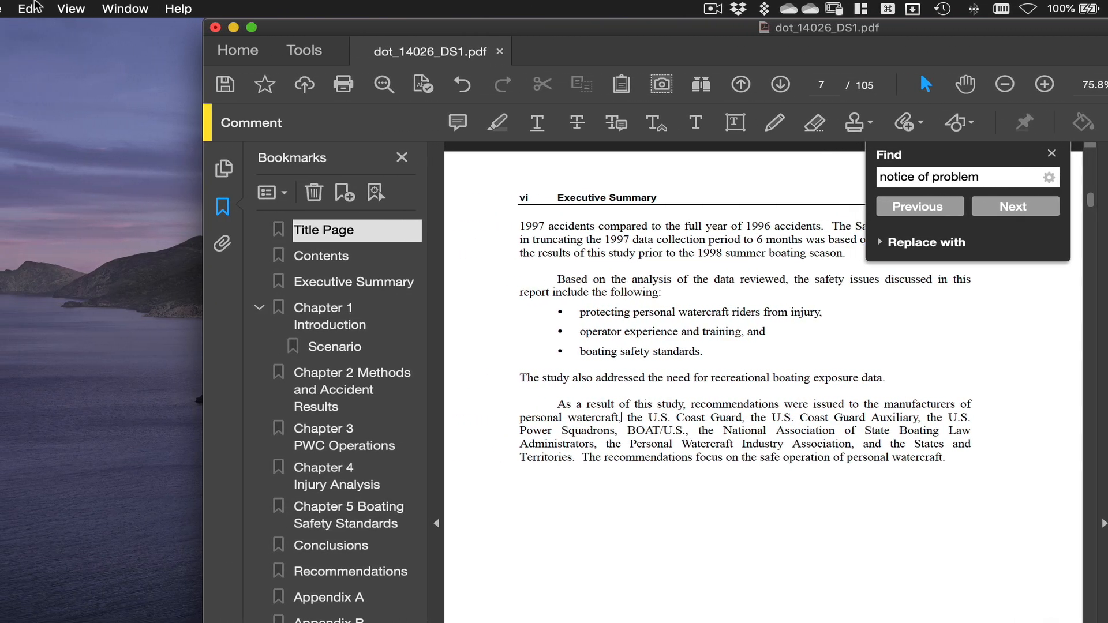
# Open Advanced Search, try All PDF Documents, then return to the current document
pyautogui.click(27, 9)
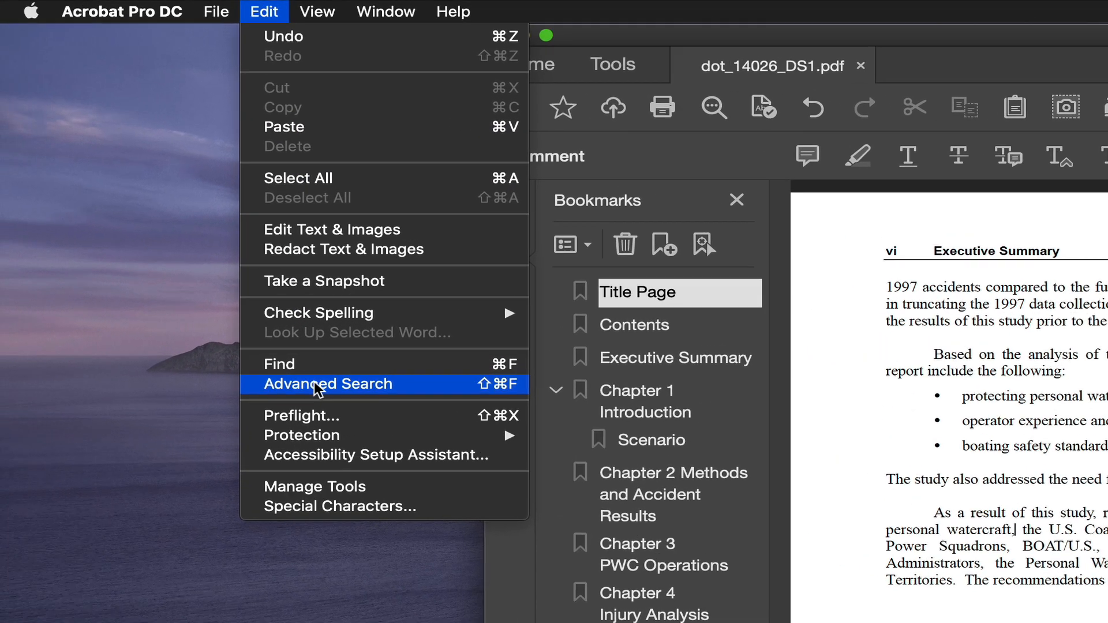
pyautogui.click(327, 384)
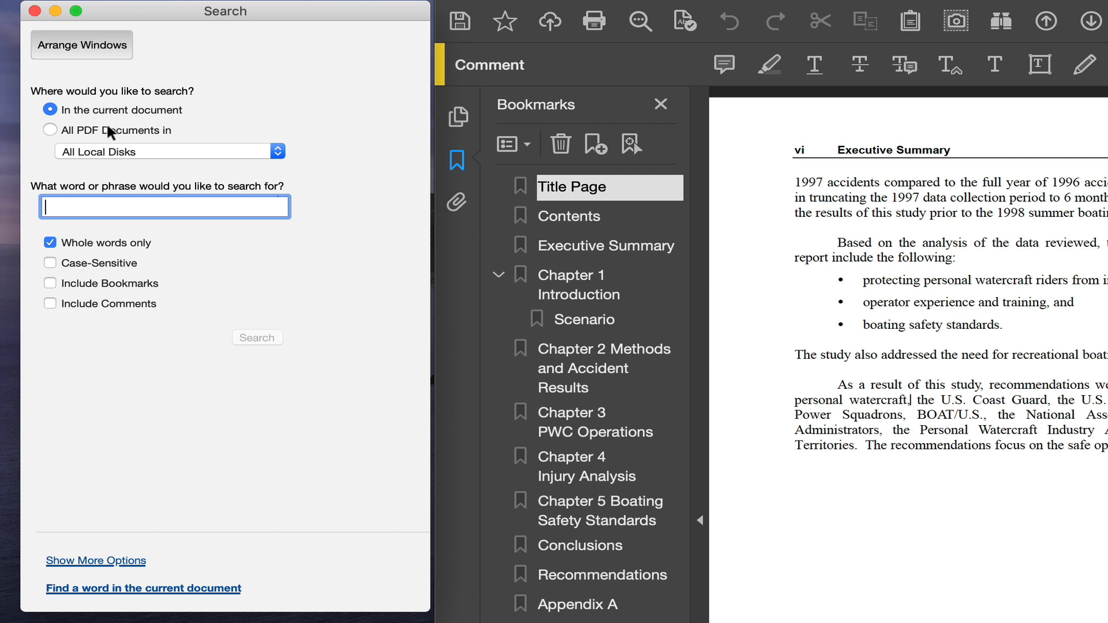
pyautogui.click(50, 130)
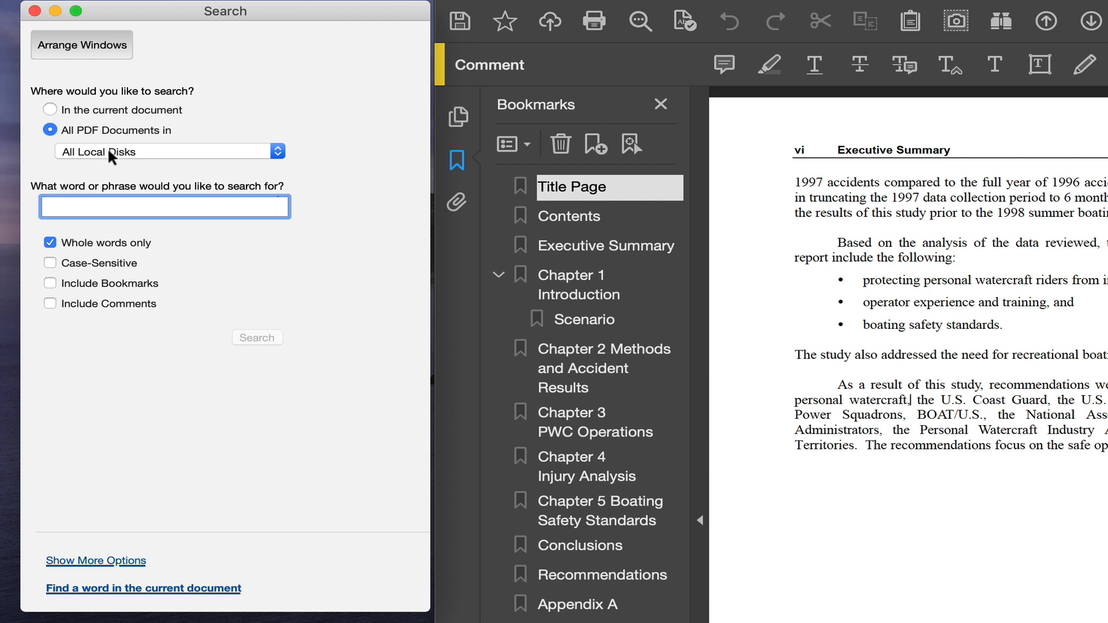
pyautogui.click(168, 150)
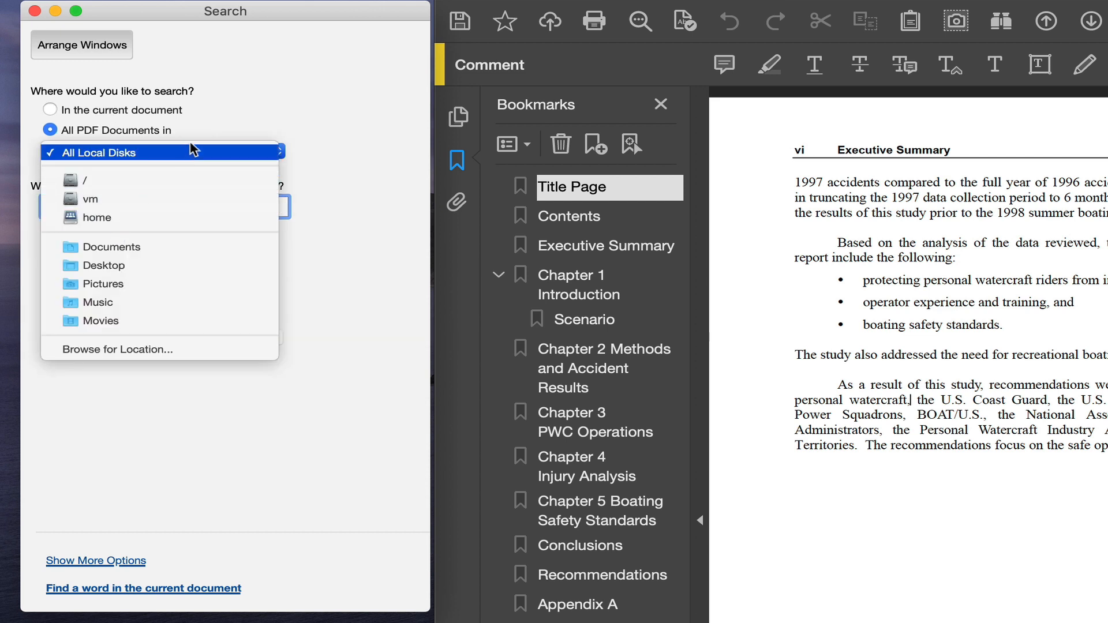
pyautogui.click(51, 110)
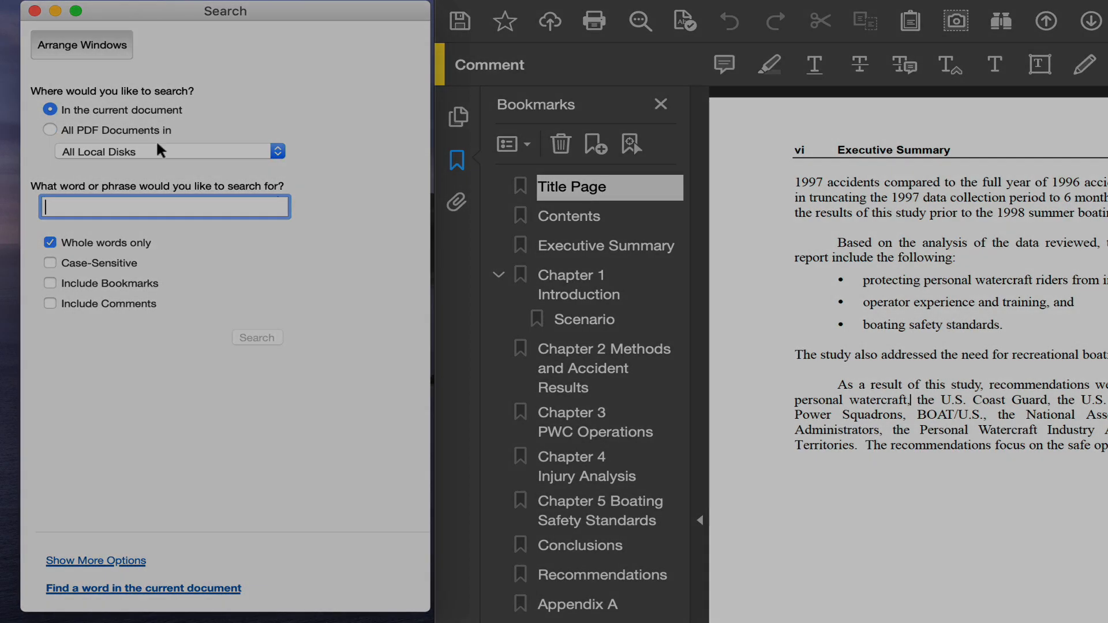
# Enter 'personal watercraft' as the Advanced Search phrase and toggle the options view
pyautogui.write('personal watercraft')
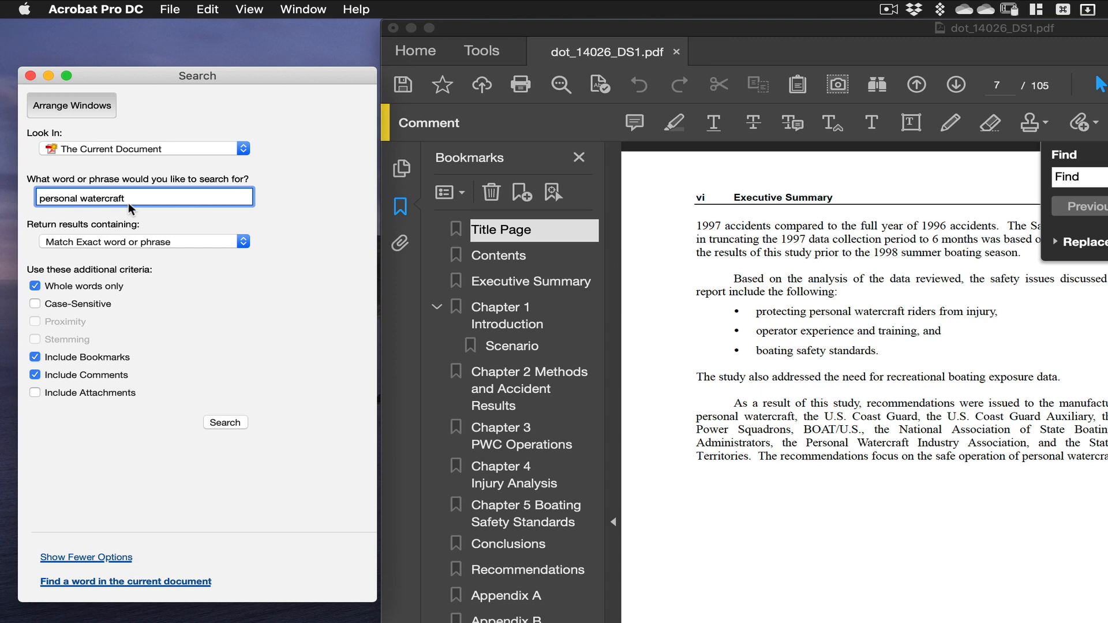
pyautogui.click(225, 422)
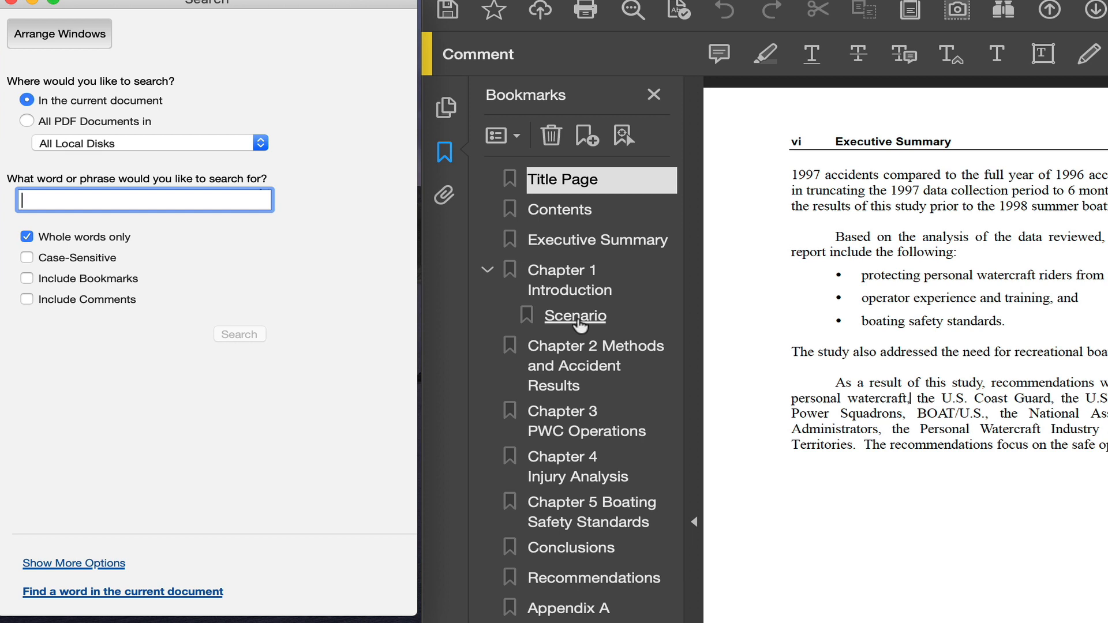
# Search the current document for 'scenario' with bookmarks and comments included
pyautogui.write('s')
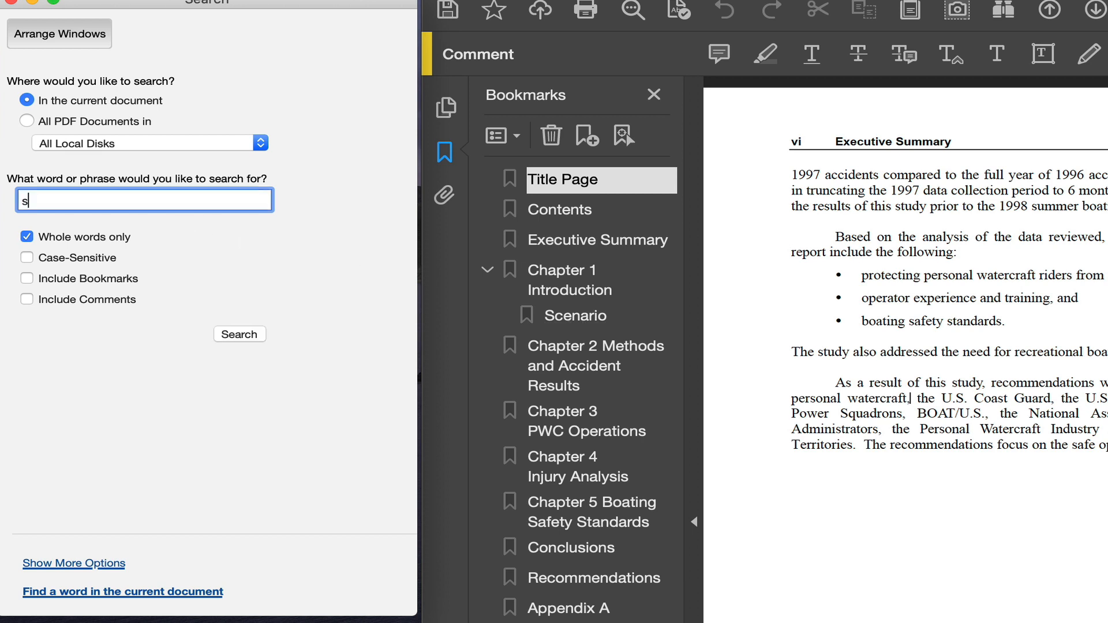
pyautogui.write('cenario')
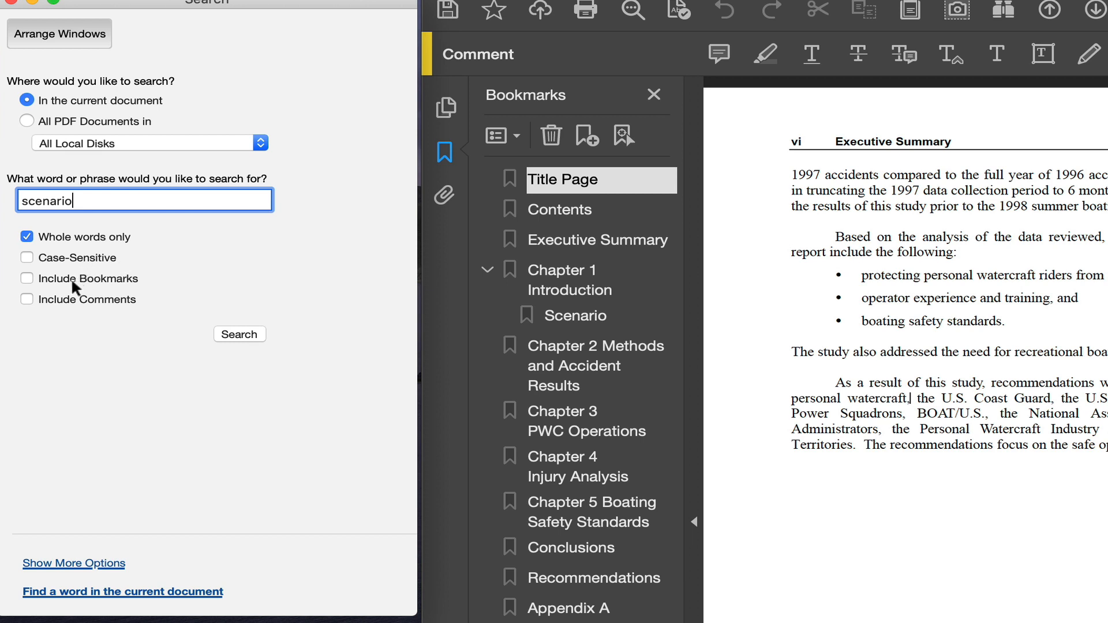
pyautogui.click(27, 278)
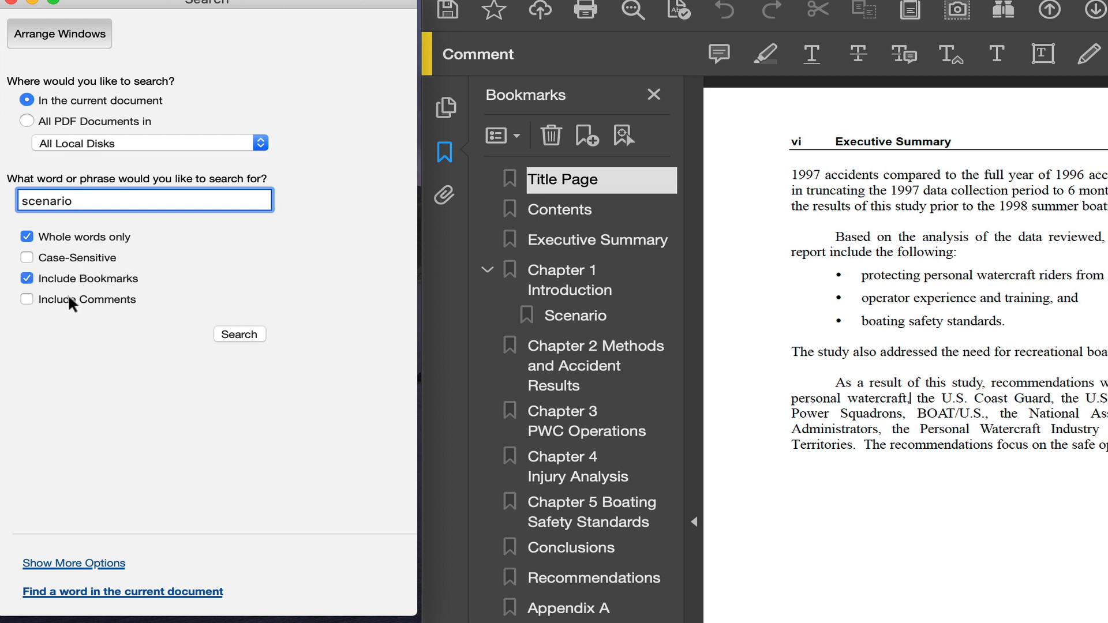
pyautogui.click(27, 299)
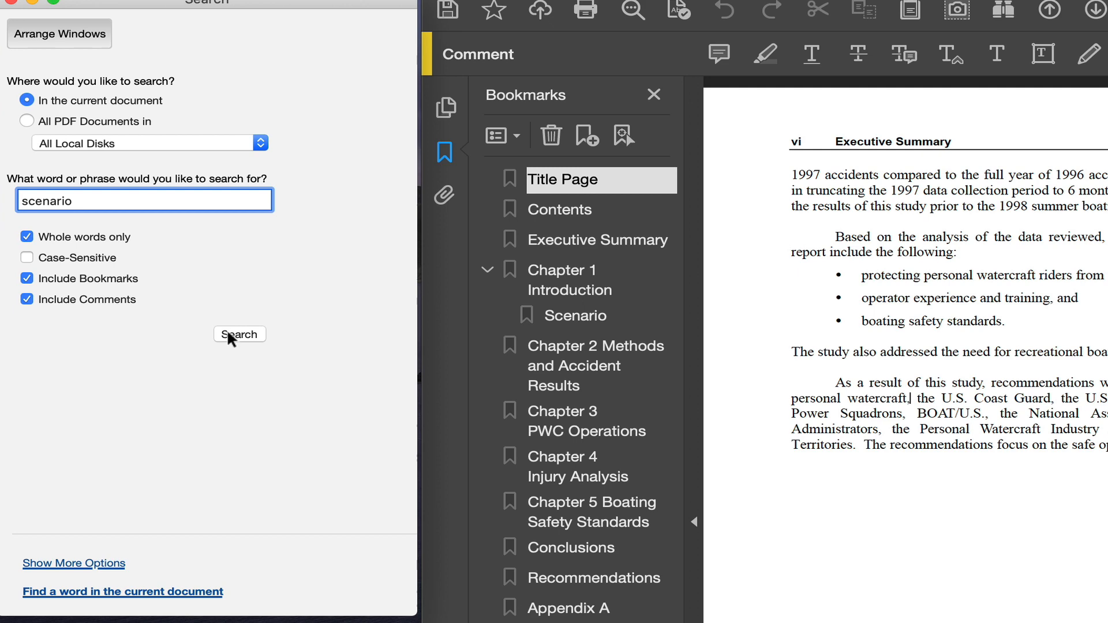
pyautogui.click(239, 334)
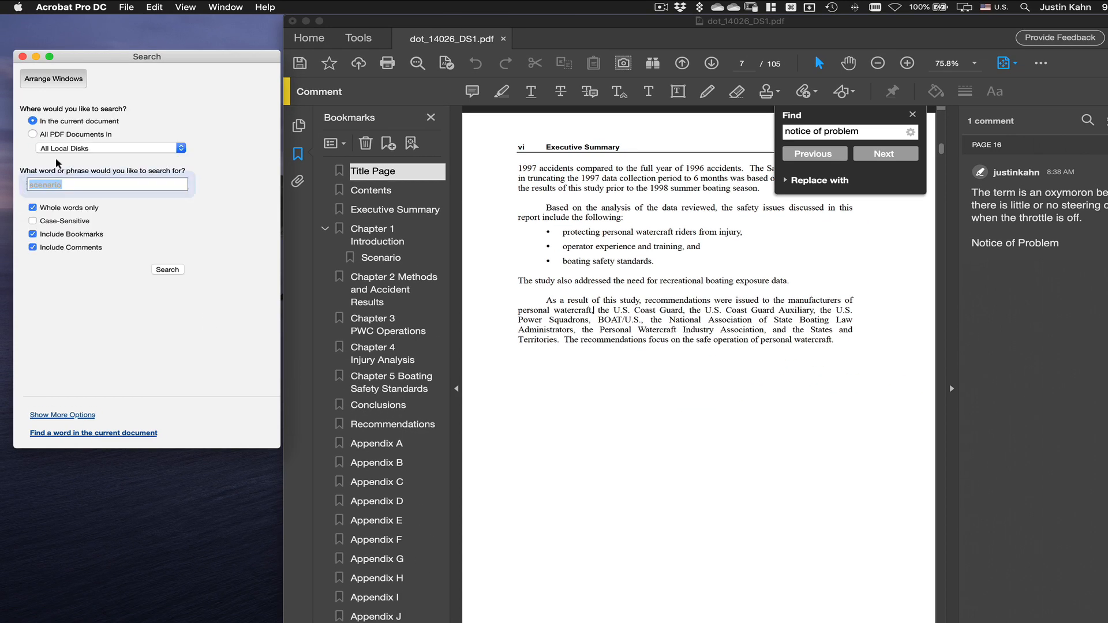
# Search for 'notice of problem', find its one comment match, and return to the form
pyautogui.doubleClick(1016, 243)
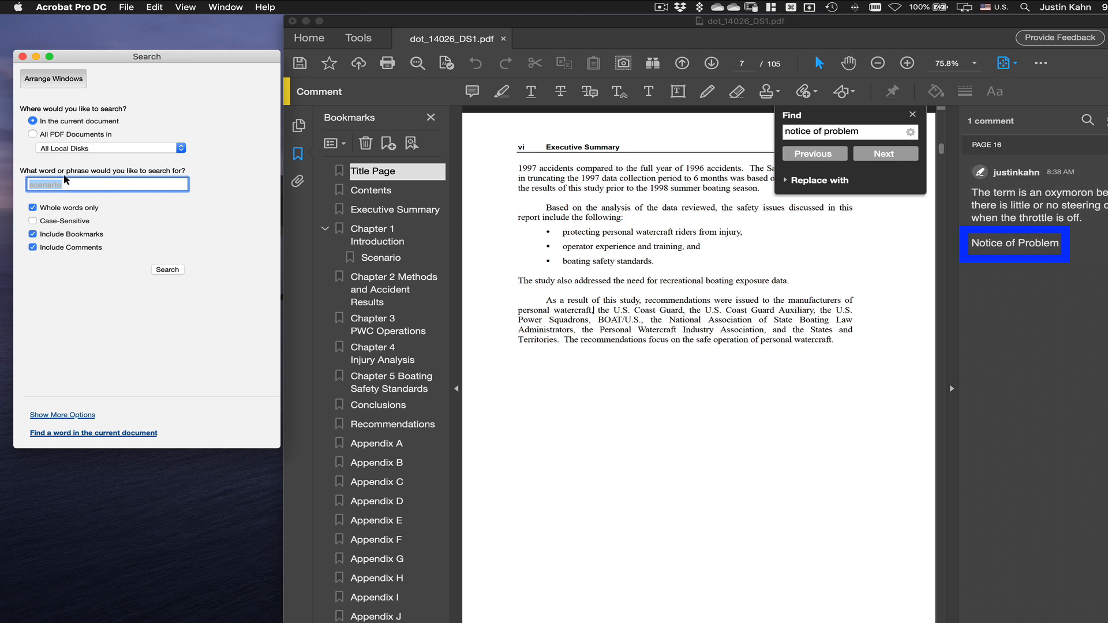
pyautogui.write('notice of problem')
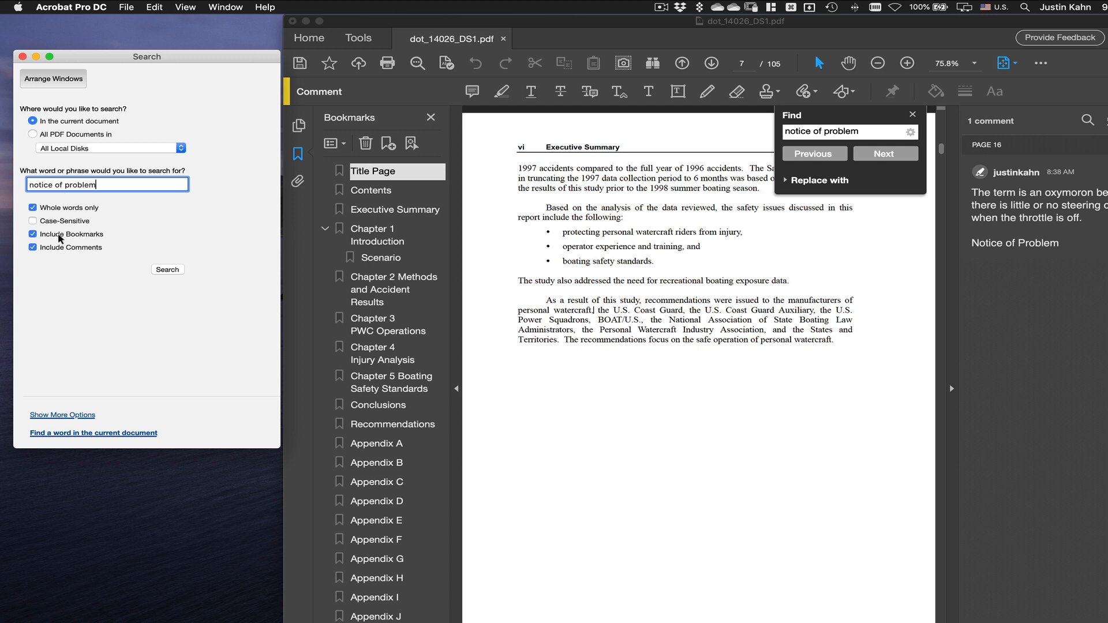
pyautogui.click(168, 269)
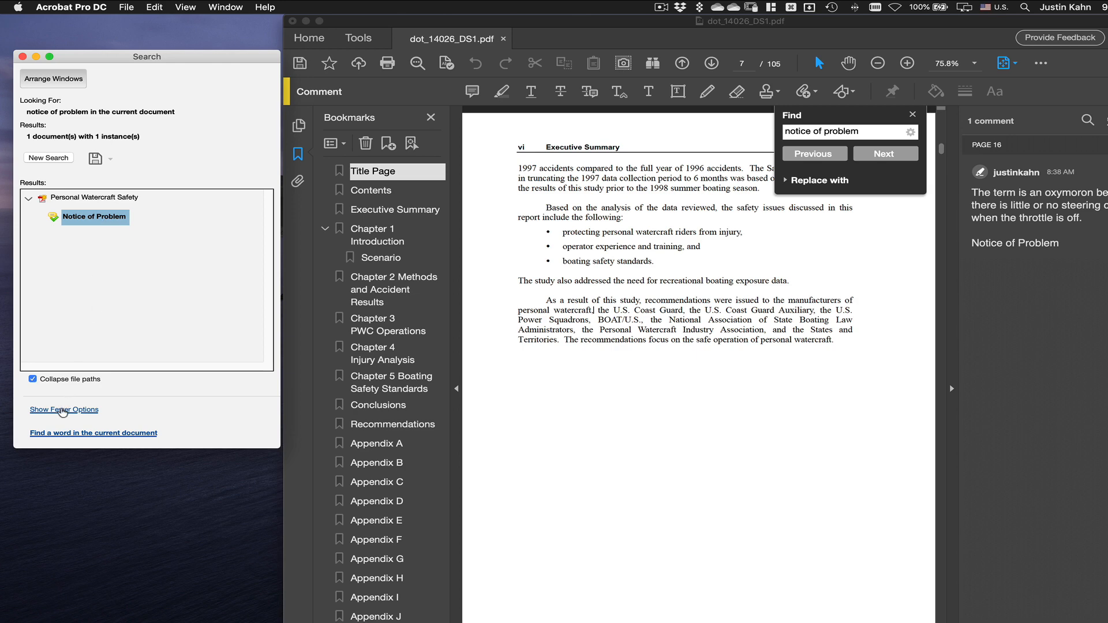
pyautogui.click(64, 409)
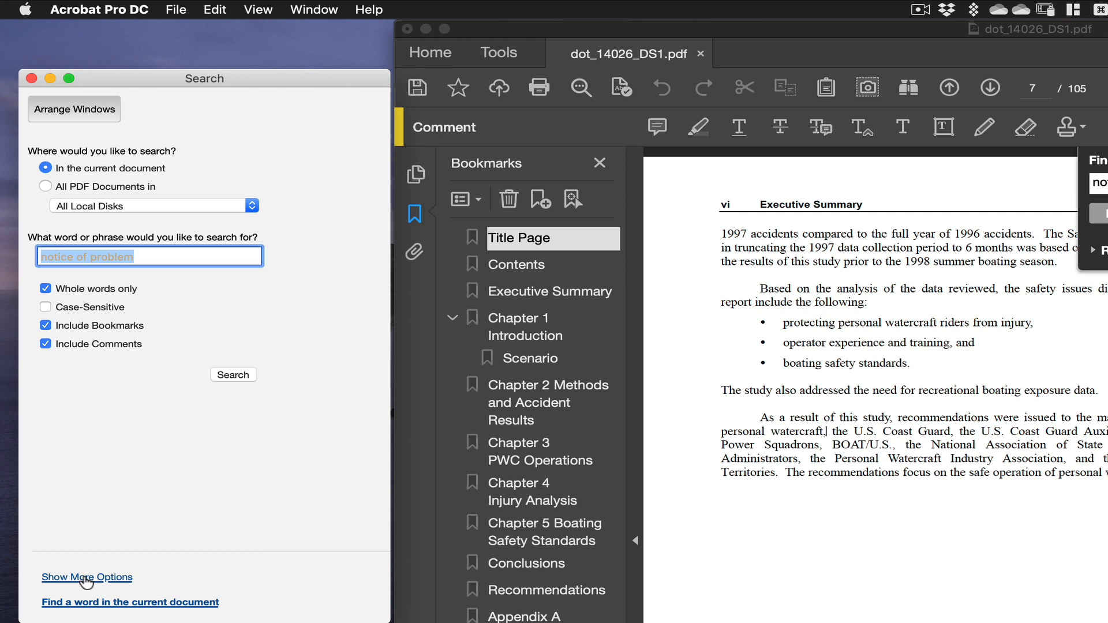
# Expand Show More Options for the 'notice of problem' search
pyautogui.click(86, 578)
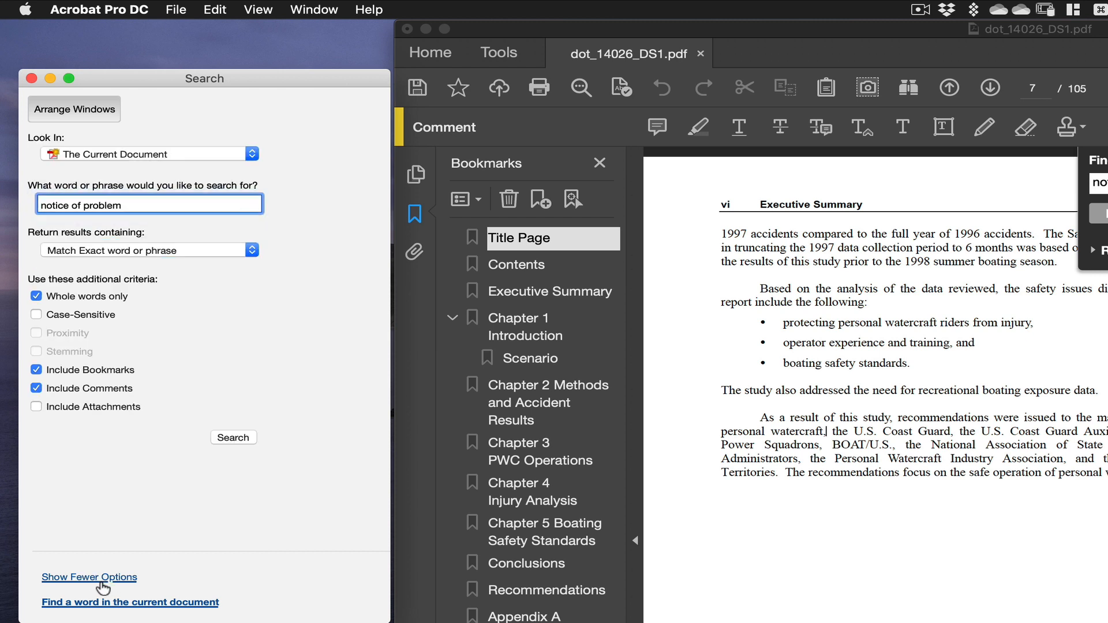